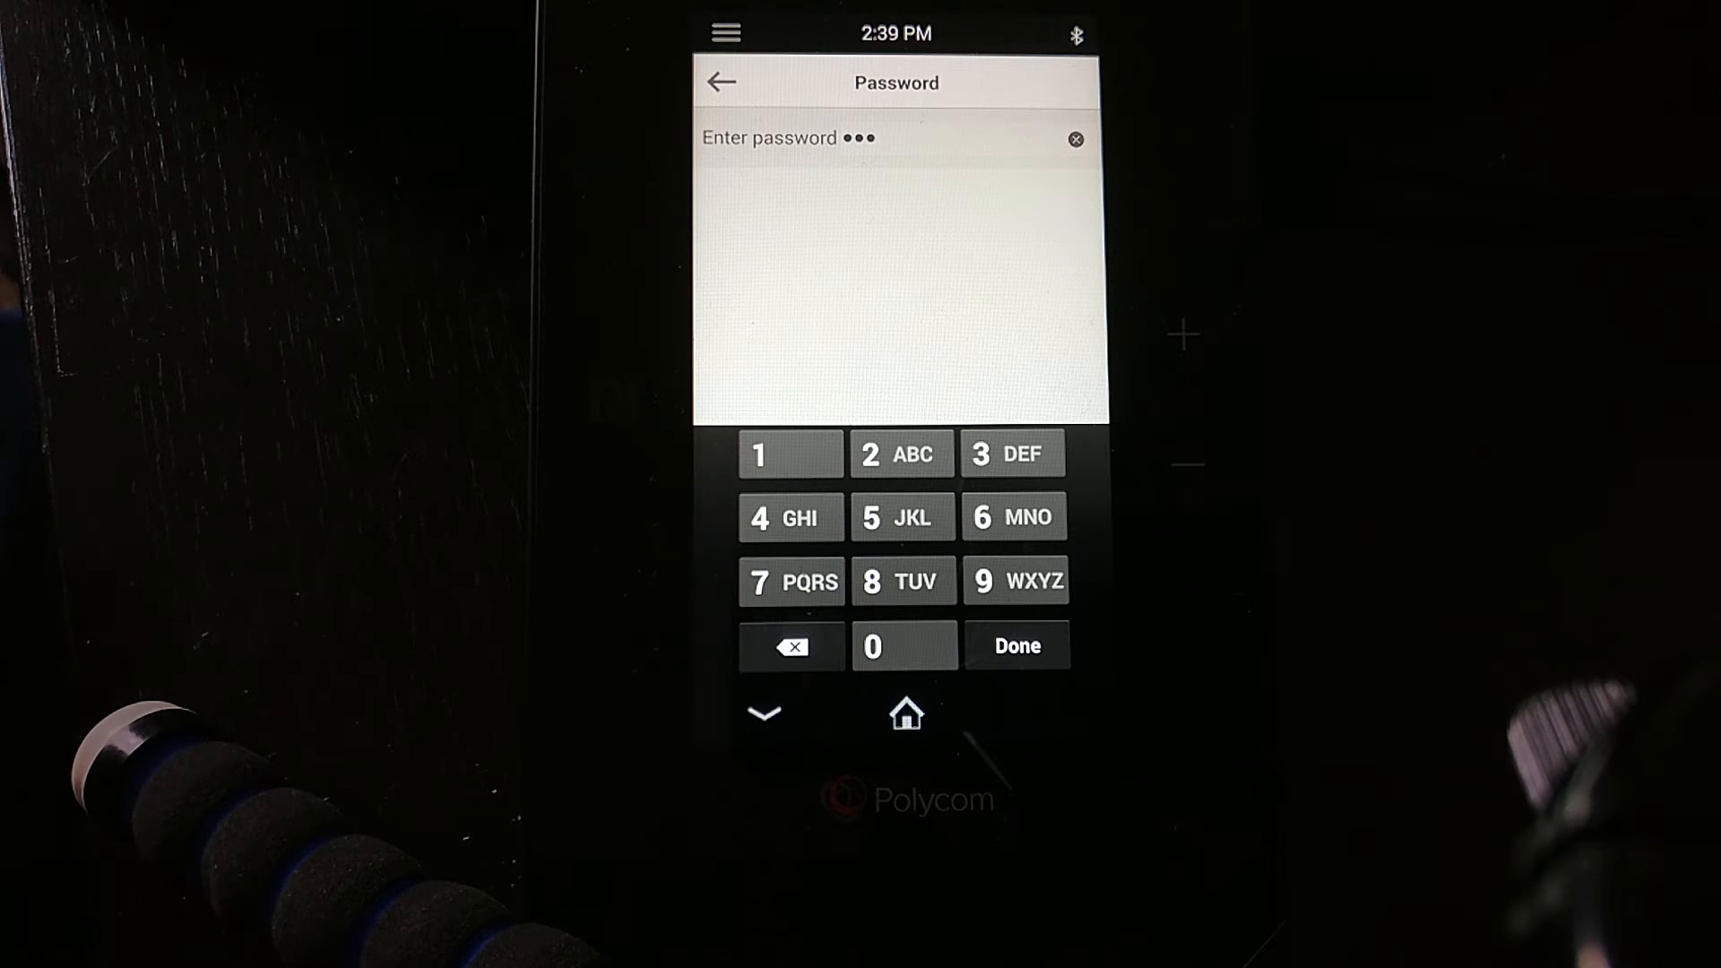
- Confirm the admin password and scroll Administration Settings down to Web Server Configuration
{"action": "left_click", "coordinate": [1015, 646]}
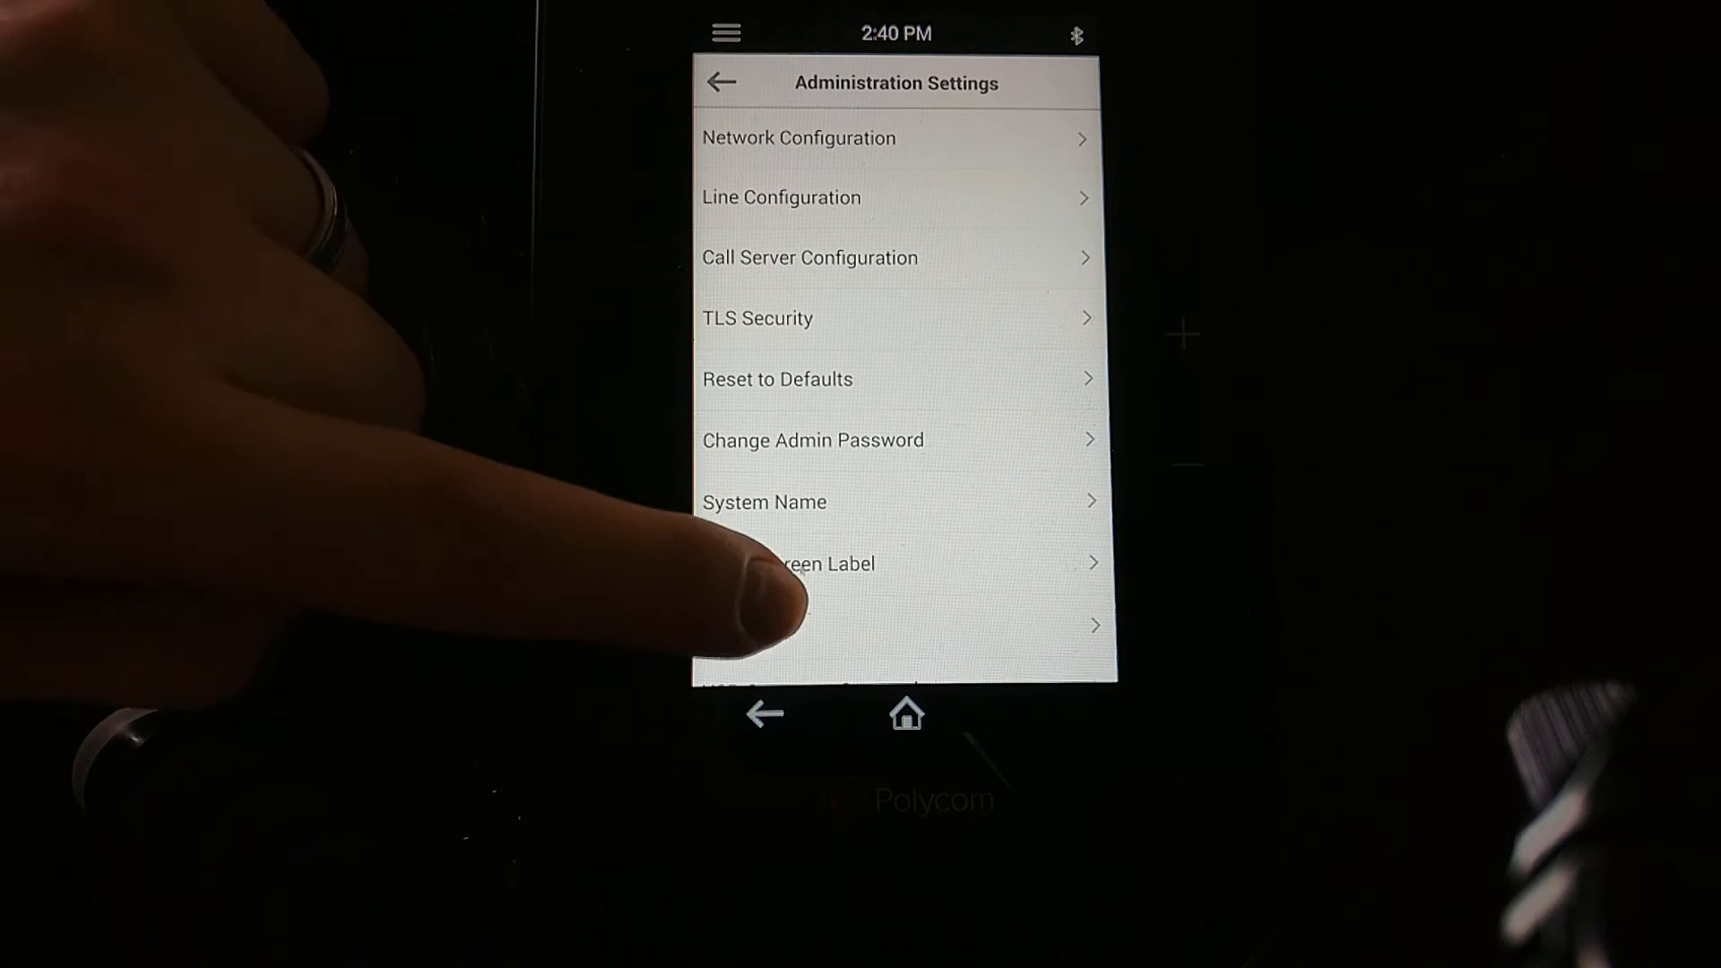
{"action": "scroll", "scroll_direction": "down", "scroll_amount": 3}
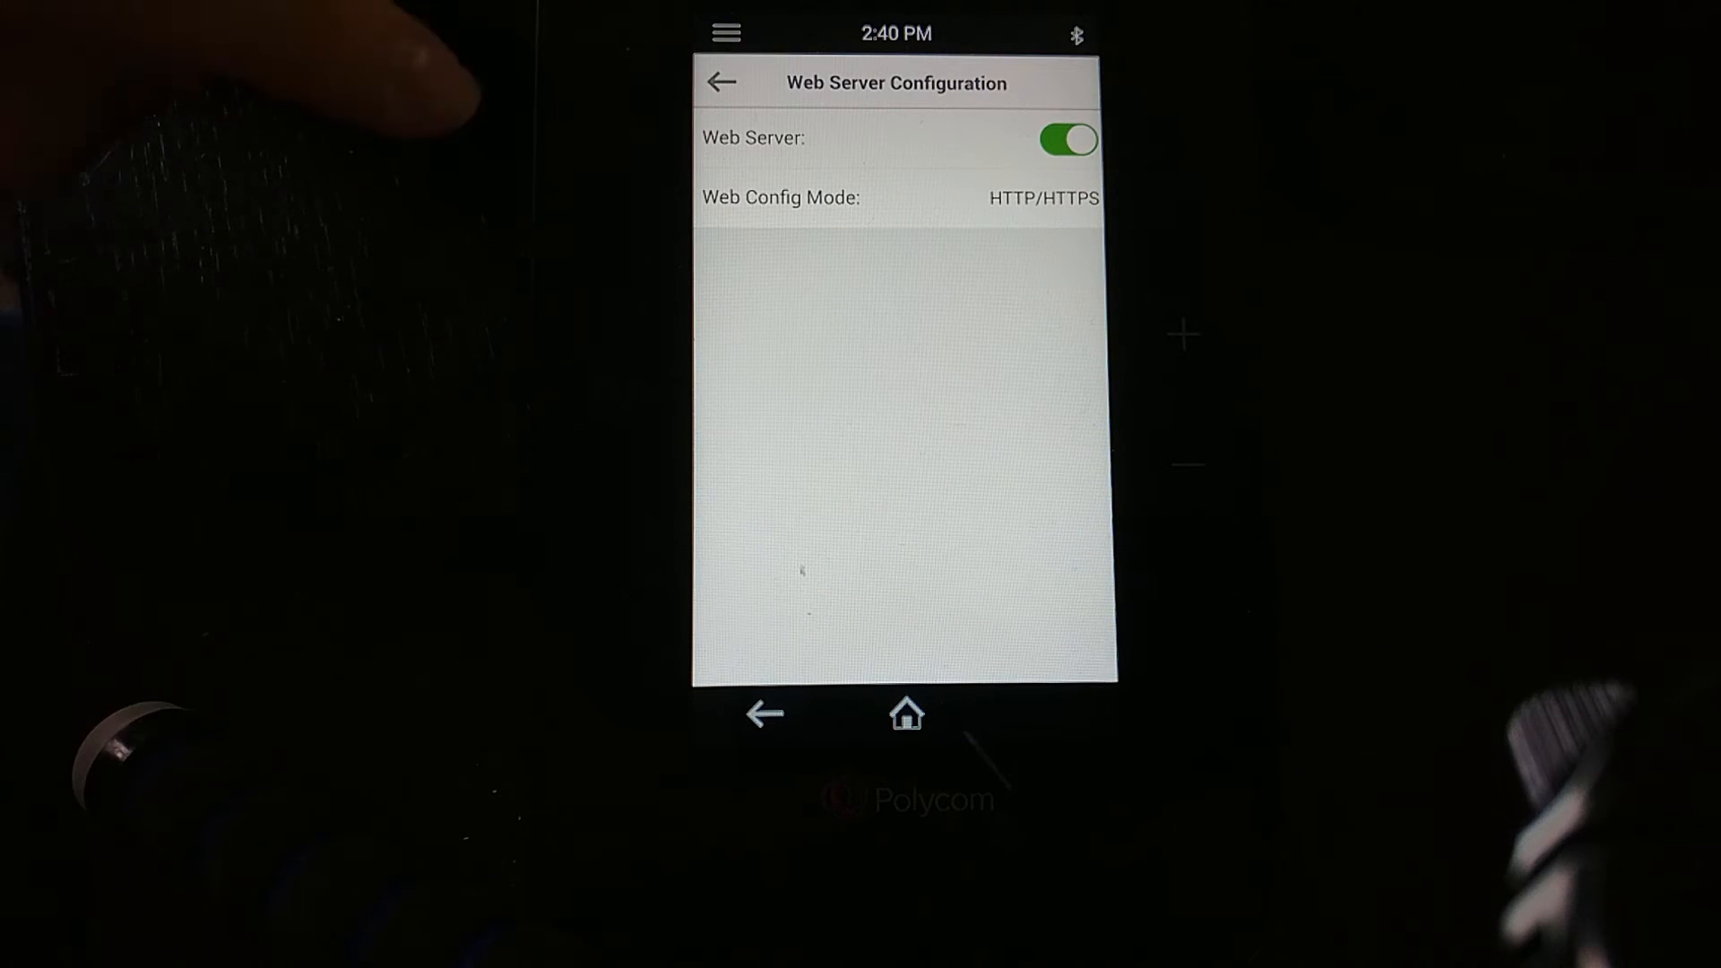
{"action": "mouse_move", "coordinate": [384, 98]}
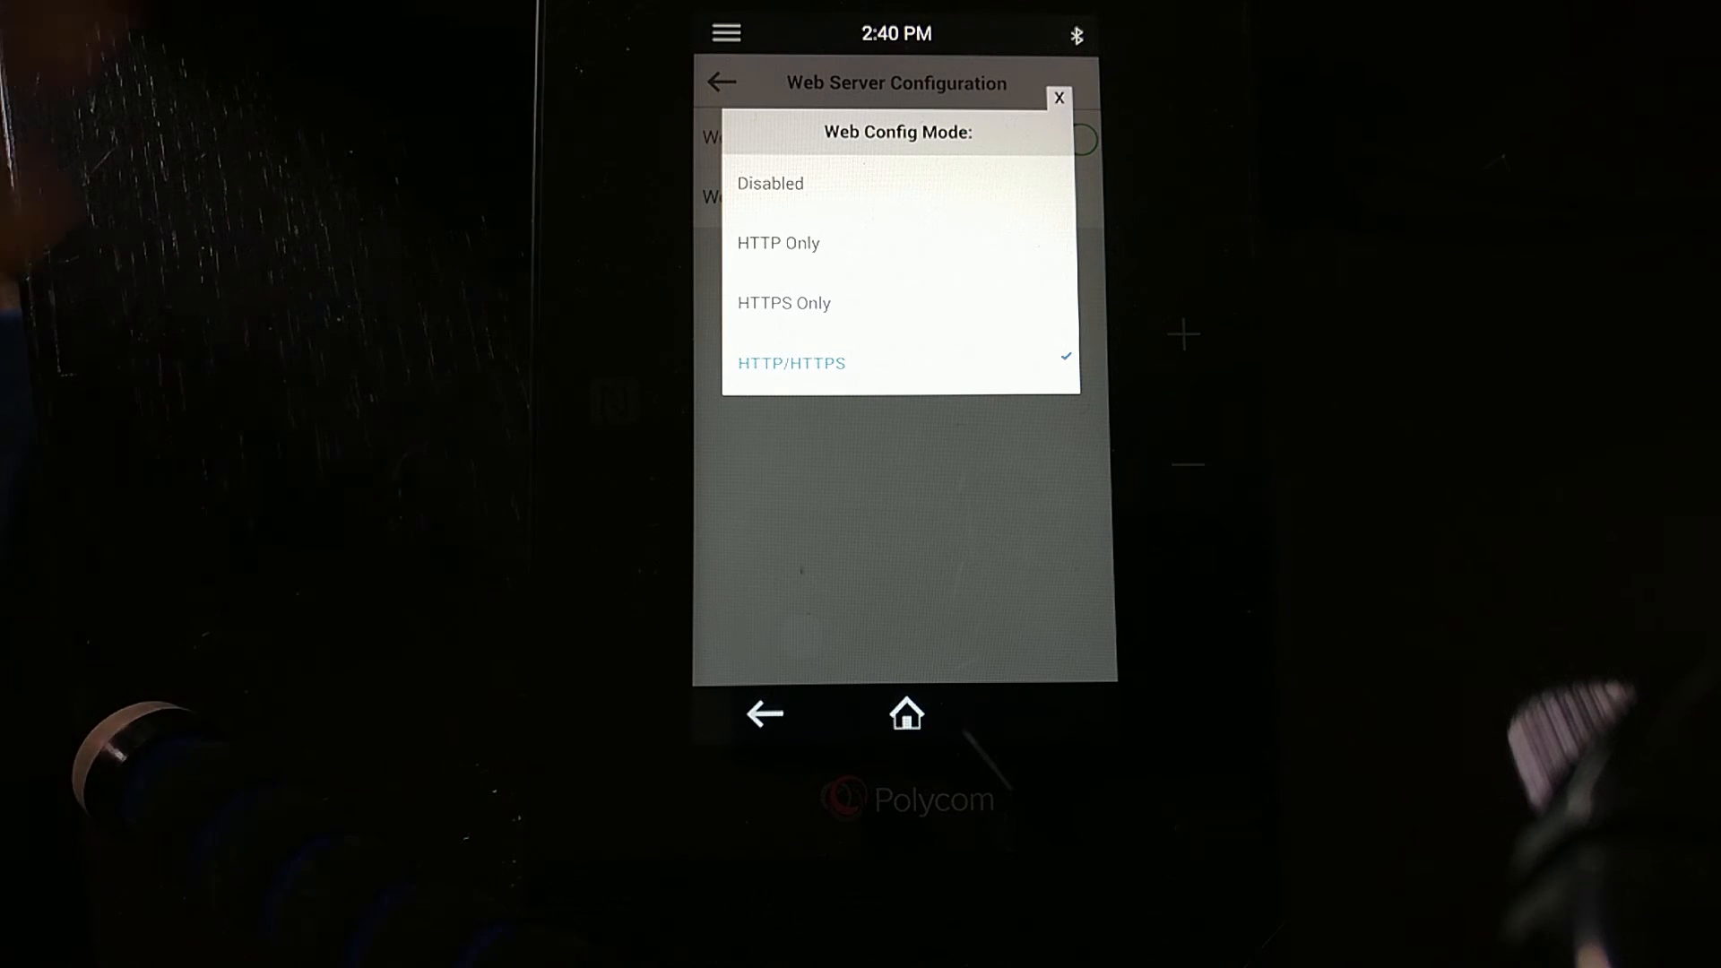
- Dismiss the Web Config Mode list, leaving HTTP/HTTPS selected
{"action": "left_click", "coordinate": [791, 362]}
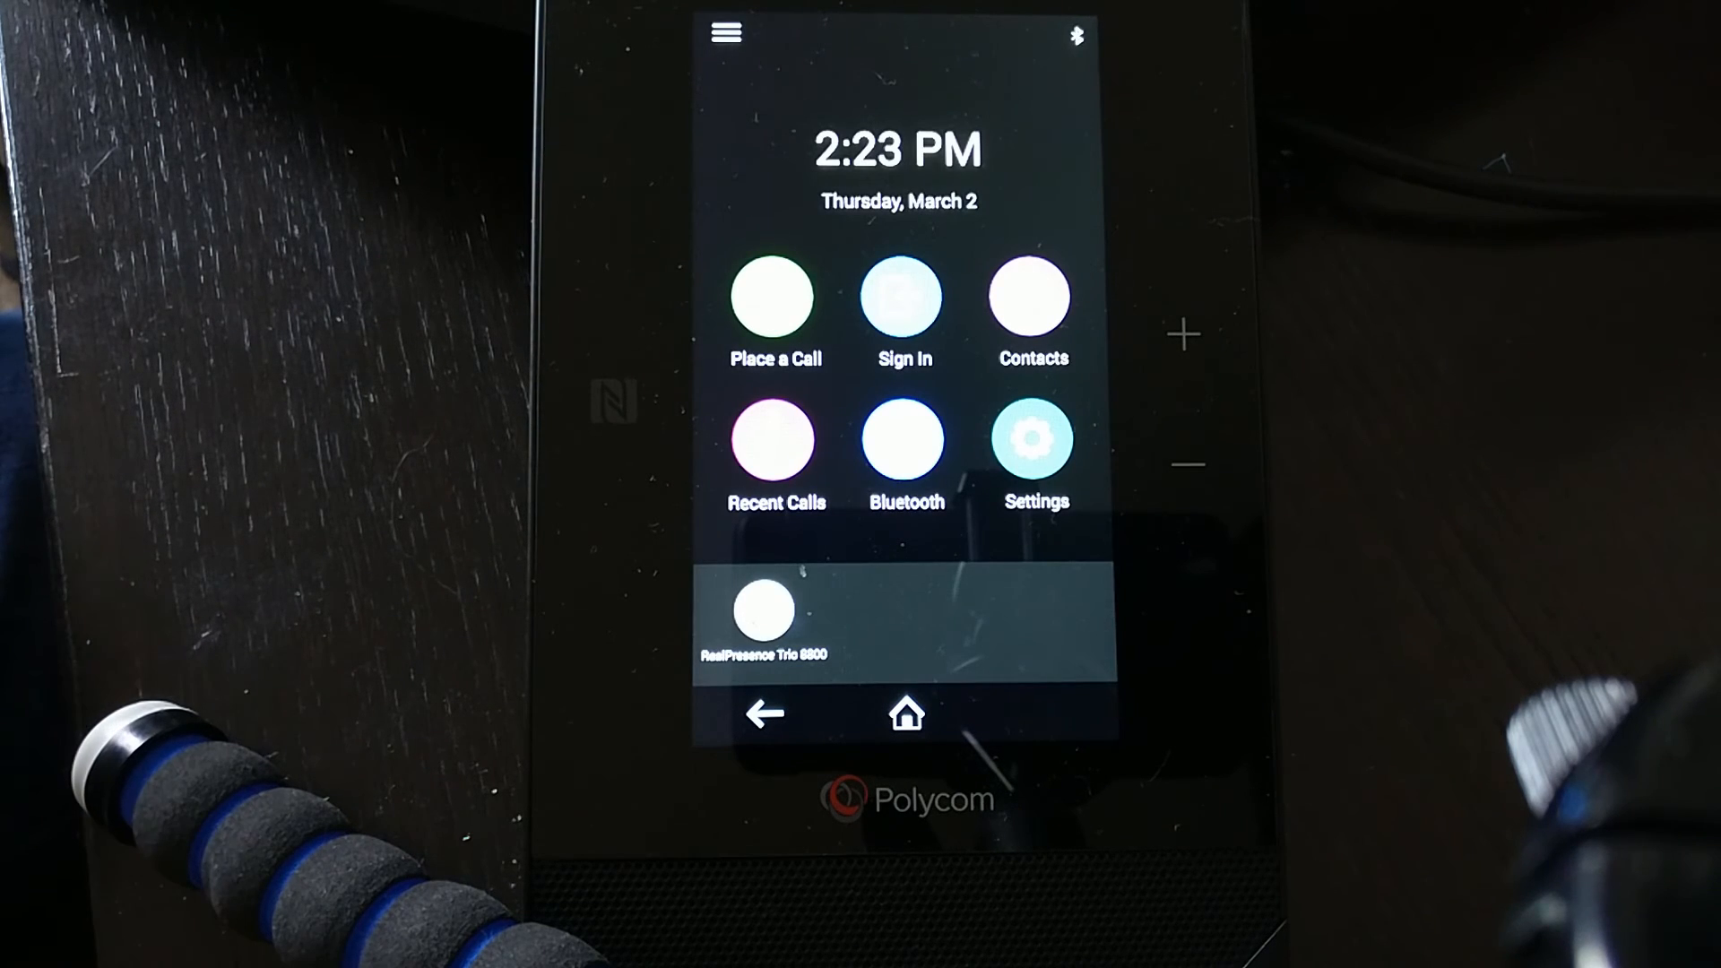
- After reboot, enter admin settings and switch the web server back on in HTTP/HTTPS mode
{"action": "left_click", "coordinate": [1033, 439]}
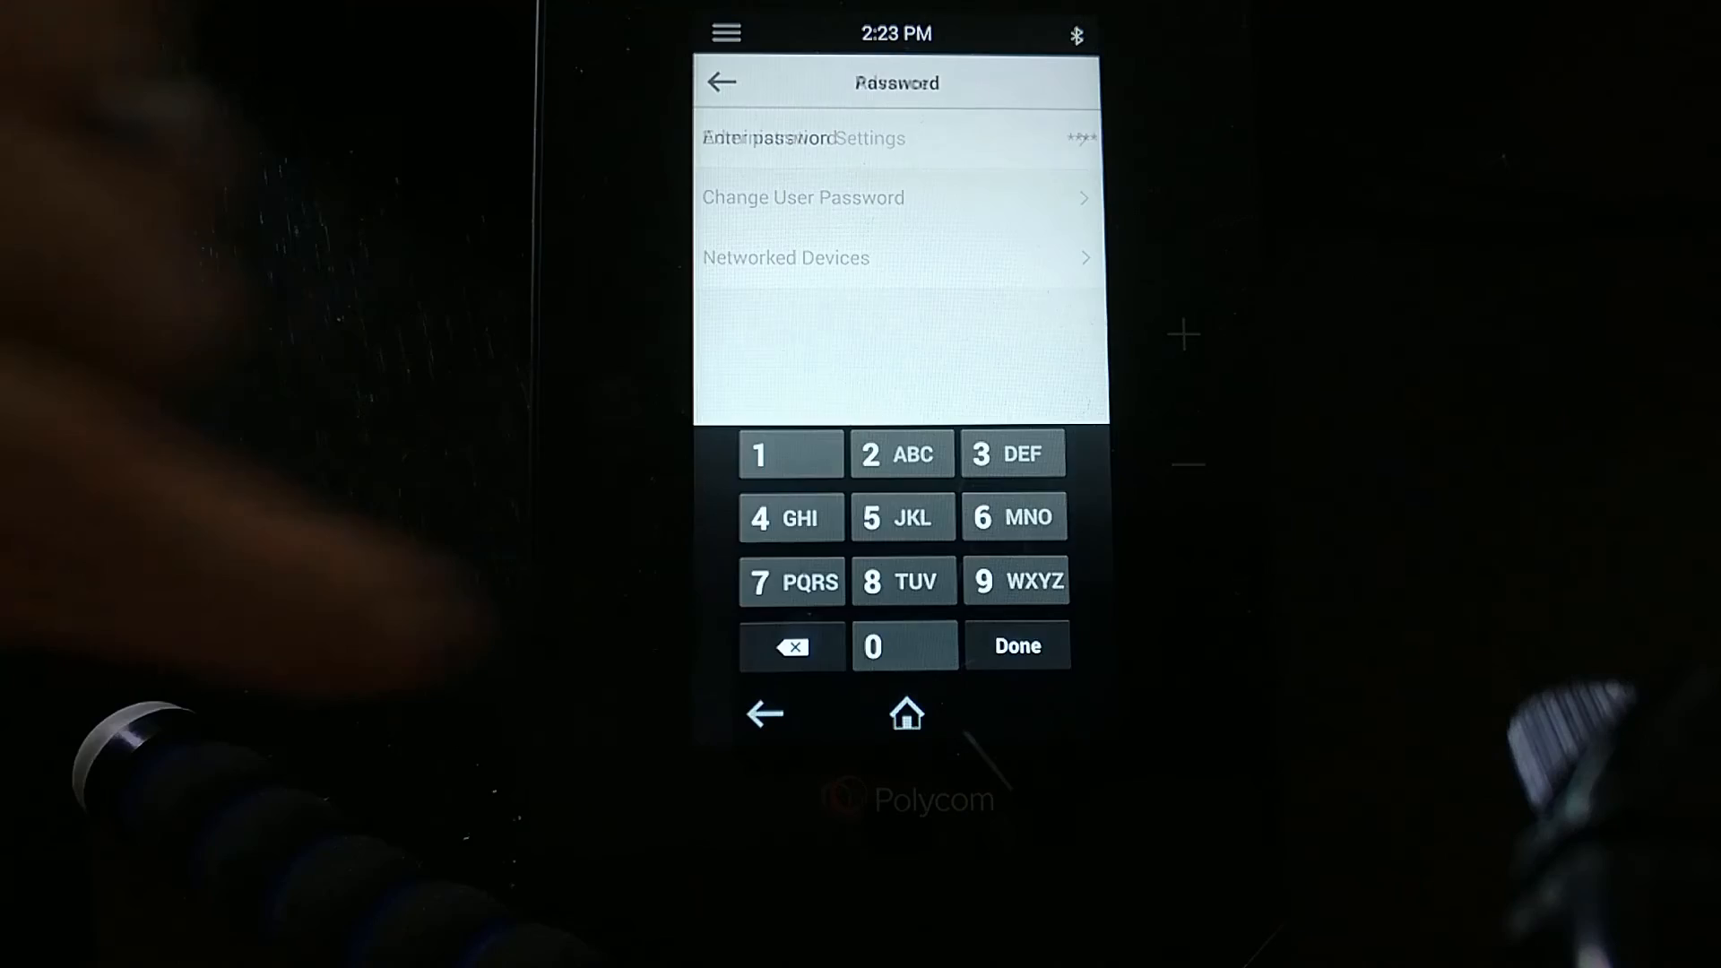
{"action": "left_click", "coordinate": [1015, 646]}
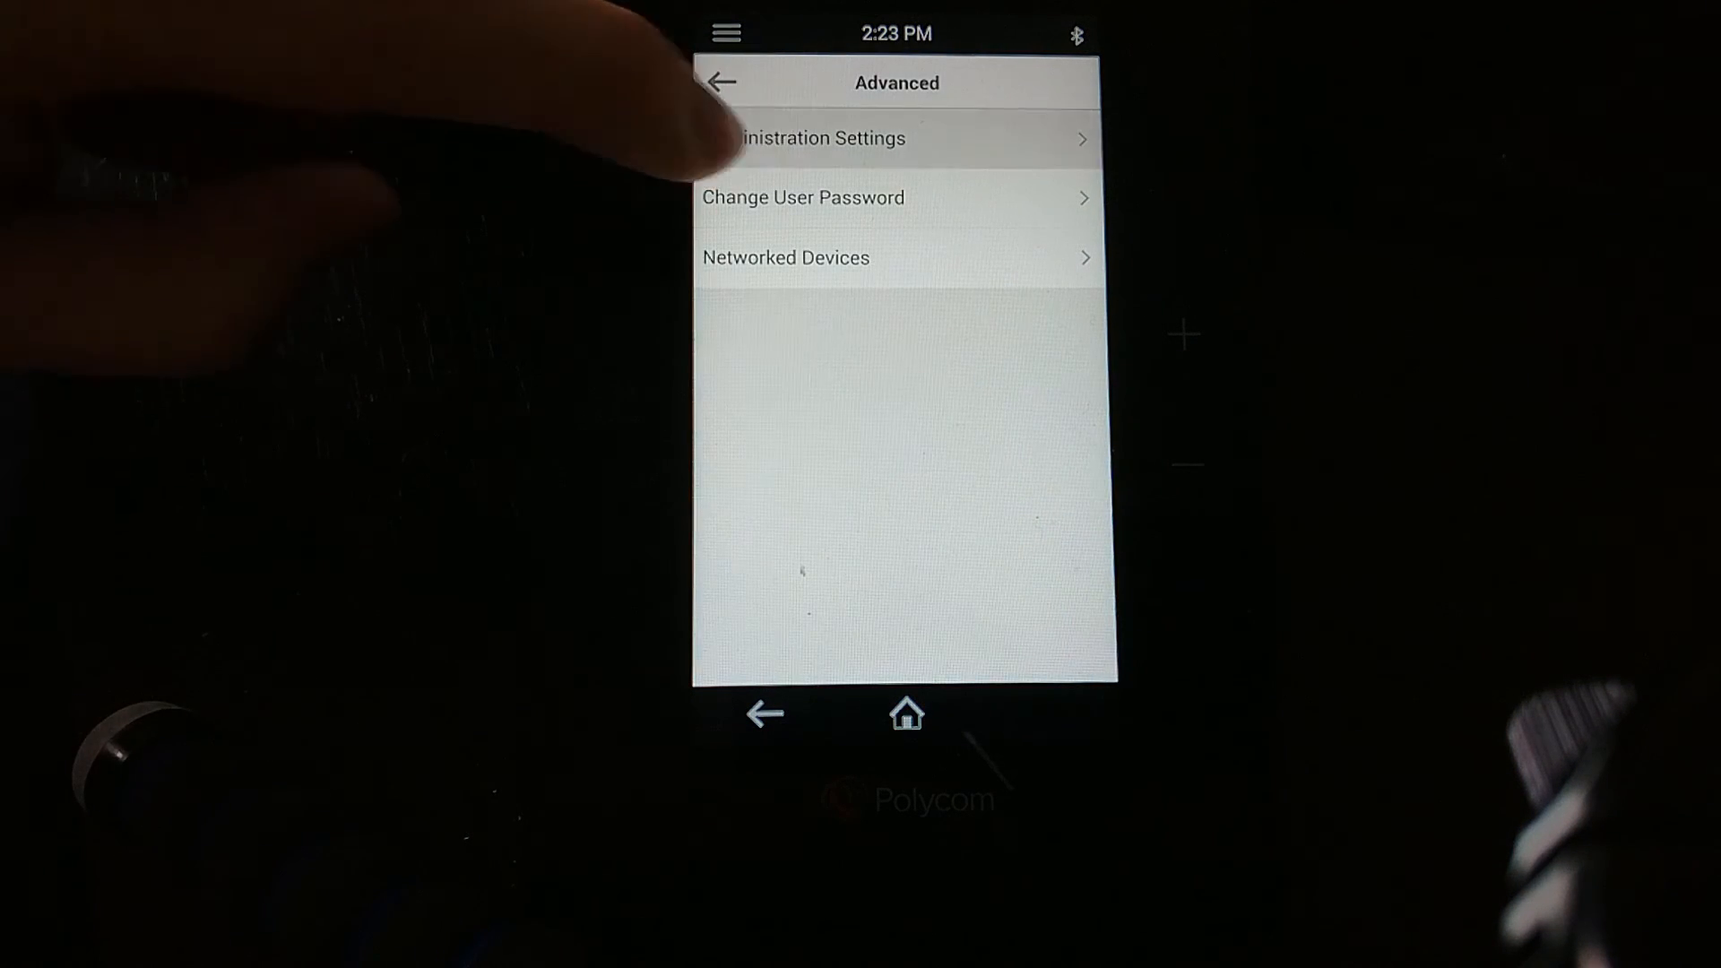
{"action": "left_click", "coordinate": [896, 138]}
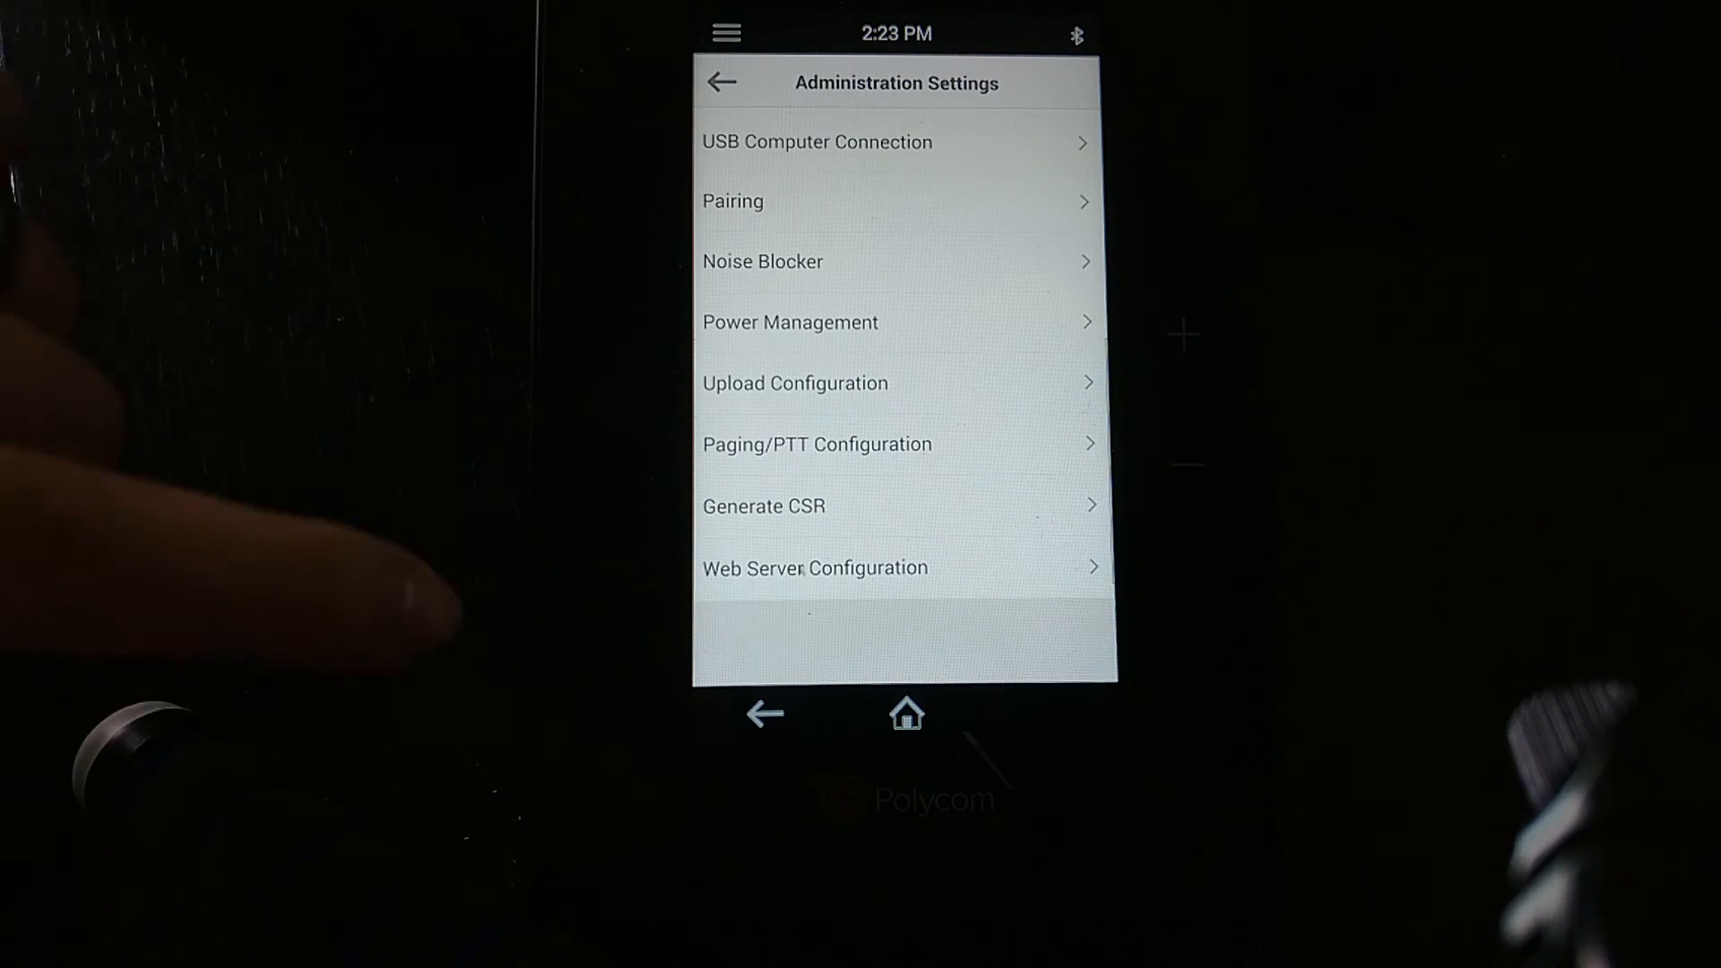
{"action": "left_click", "coordinate": [814, 568]}
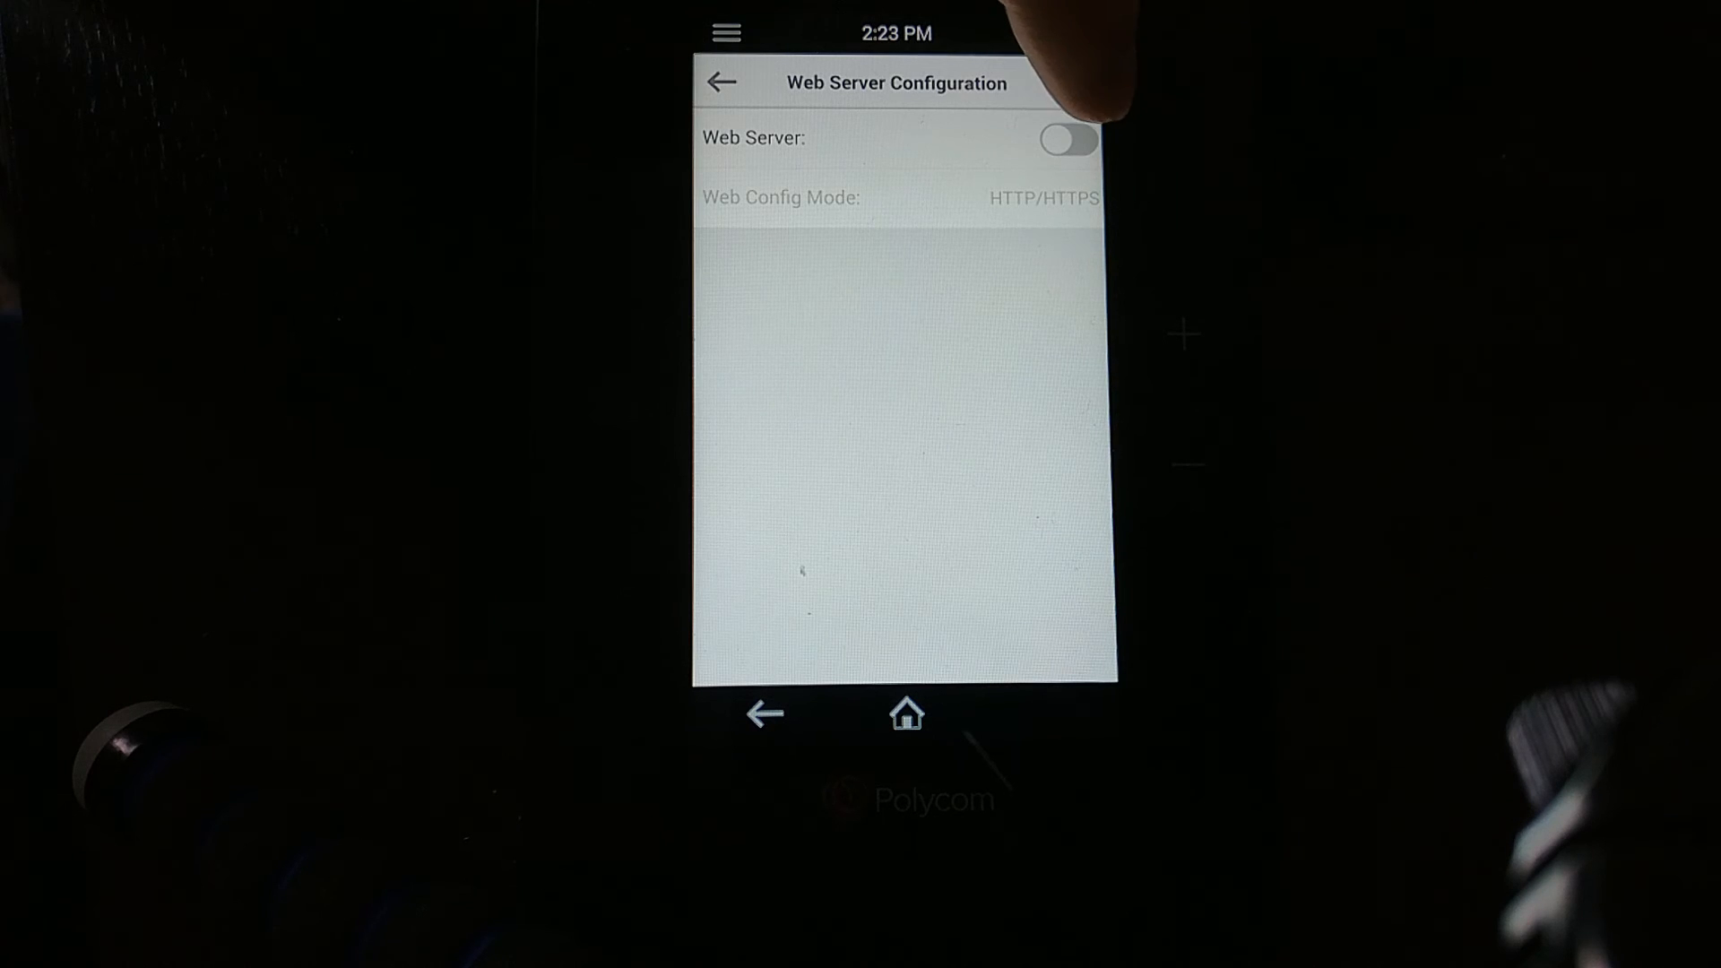
{"action": "left_click", "coordinate": [1069, 140]}
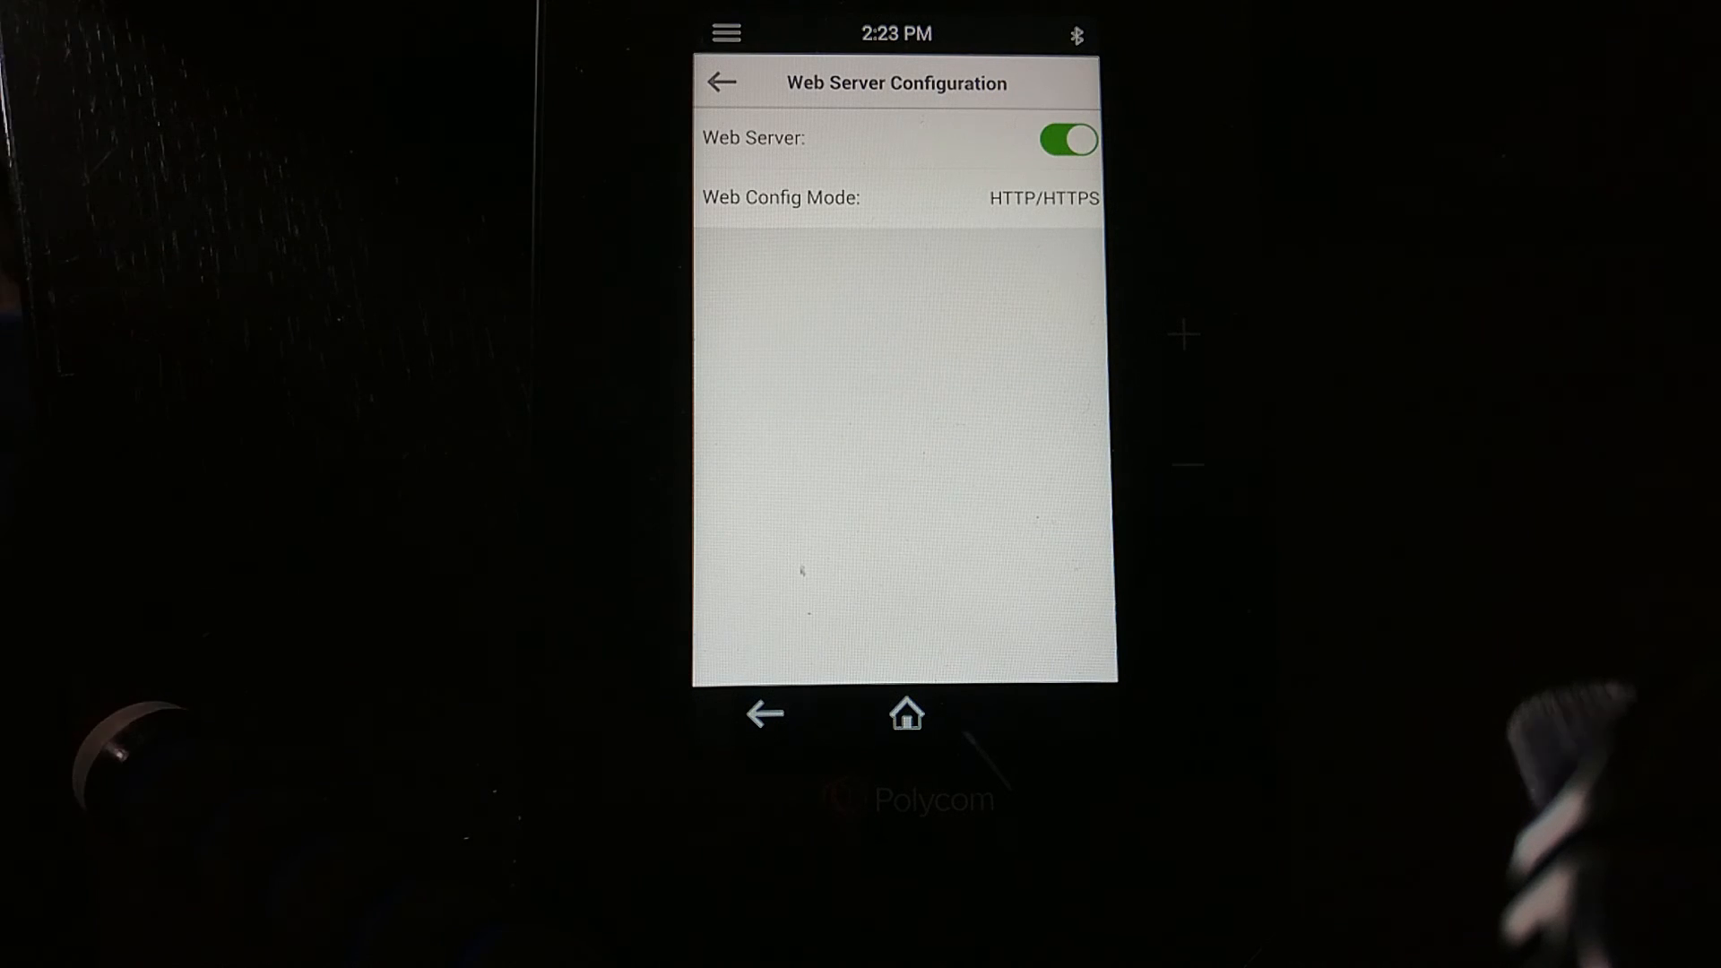
- Return to the home screen and dismiss the recent apps overview
{"action": "left_click", "coordinate": [764, 714]}
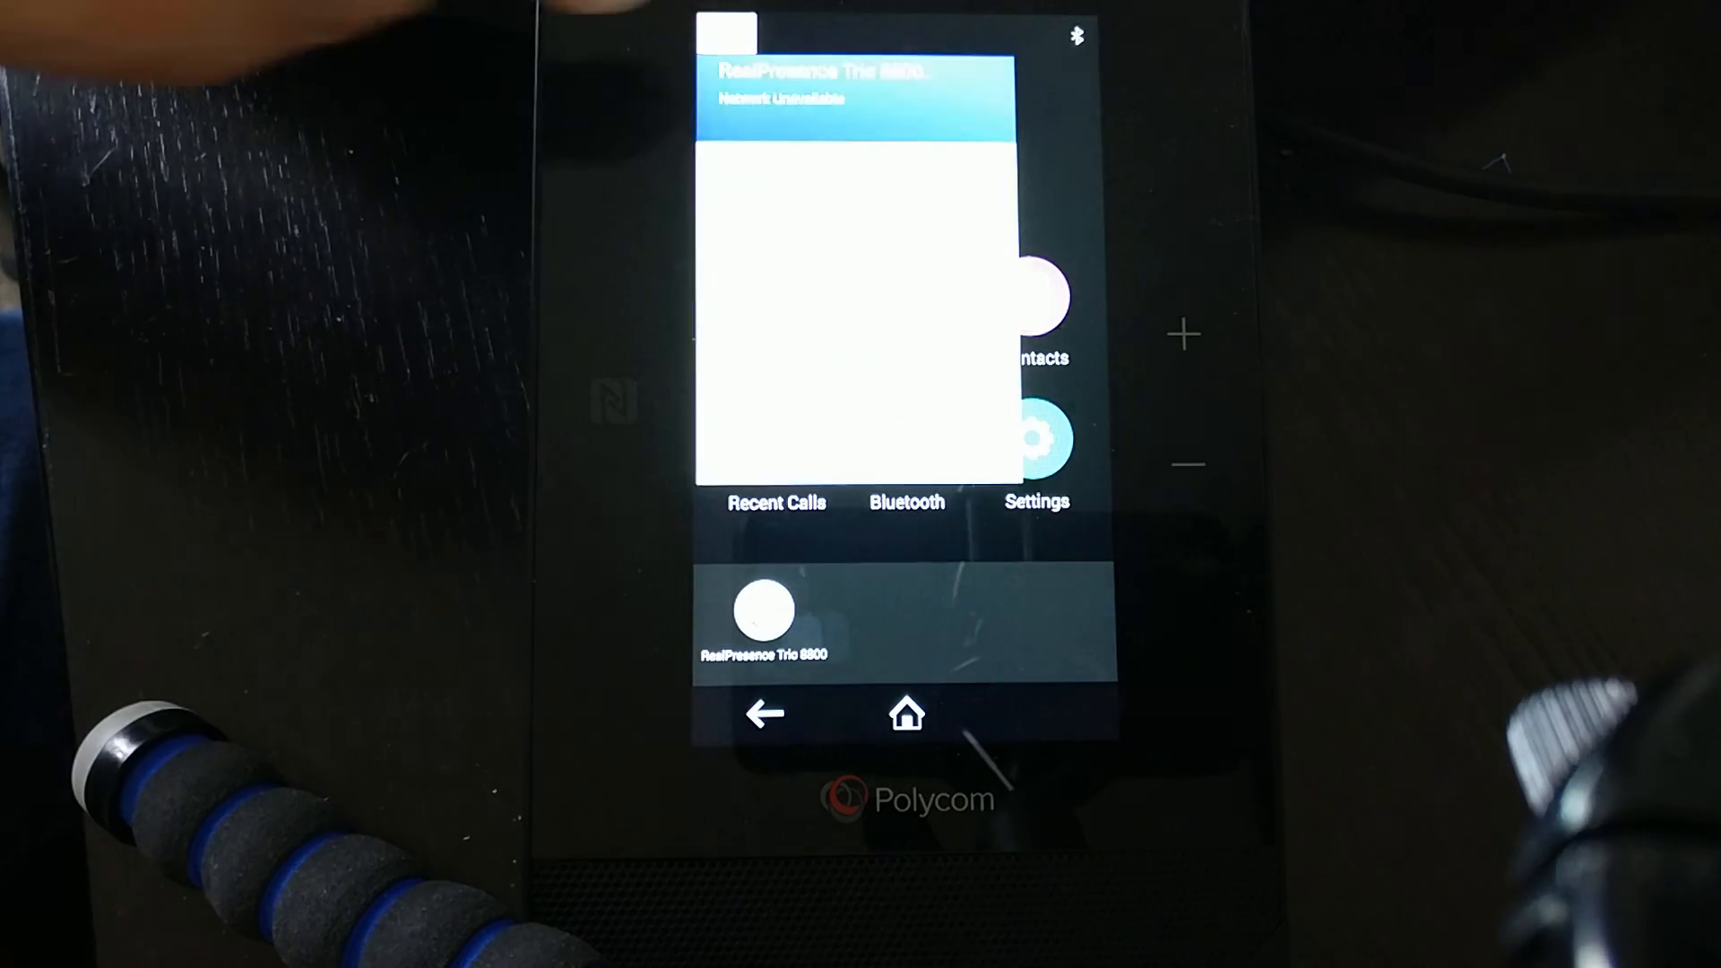
{"action": "left_click", "coordinate": [726, 32]}
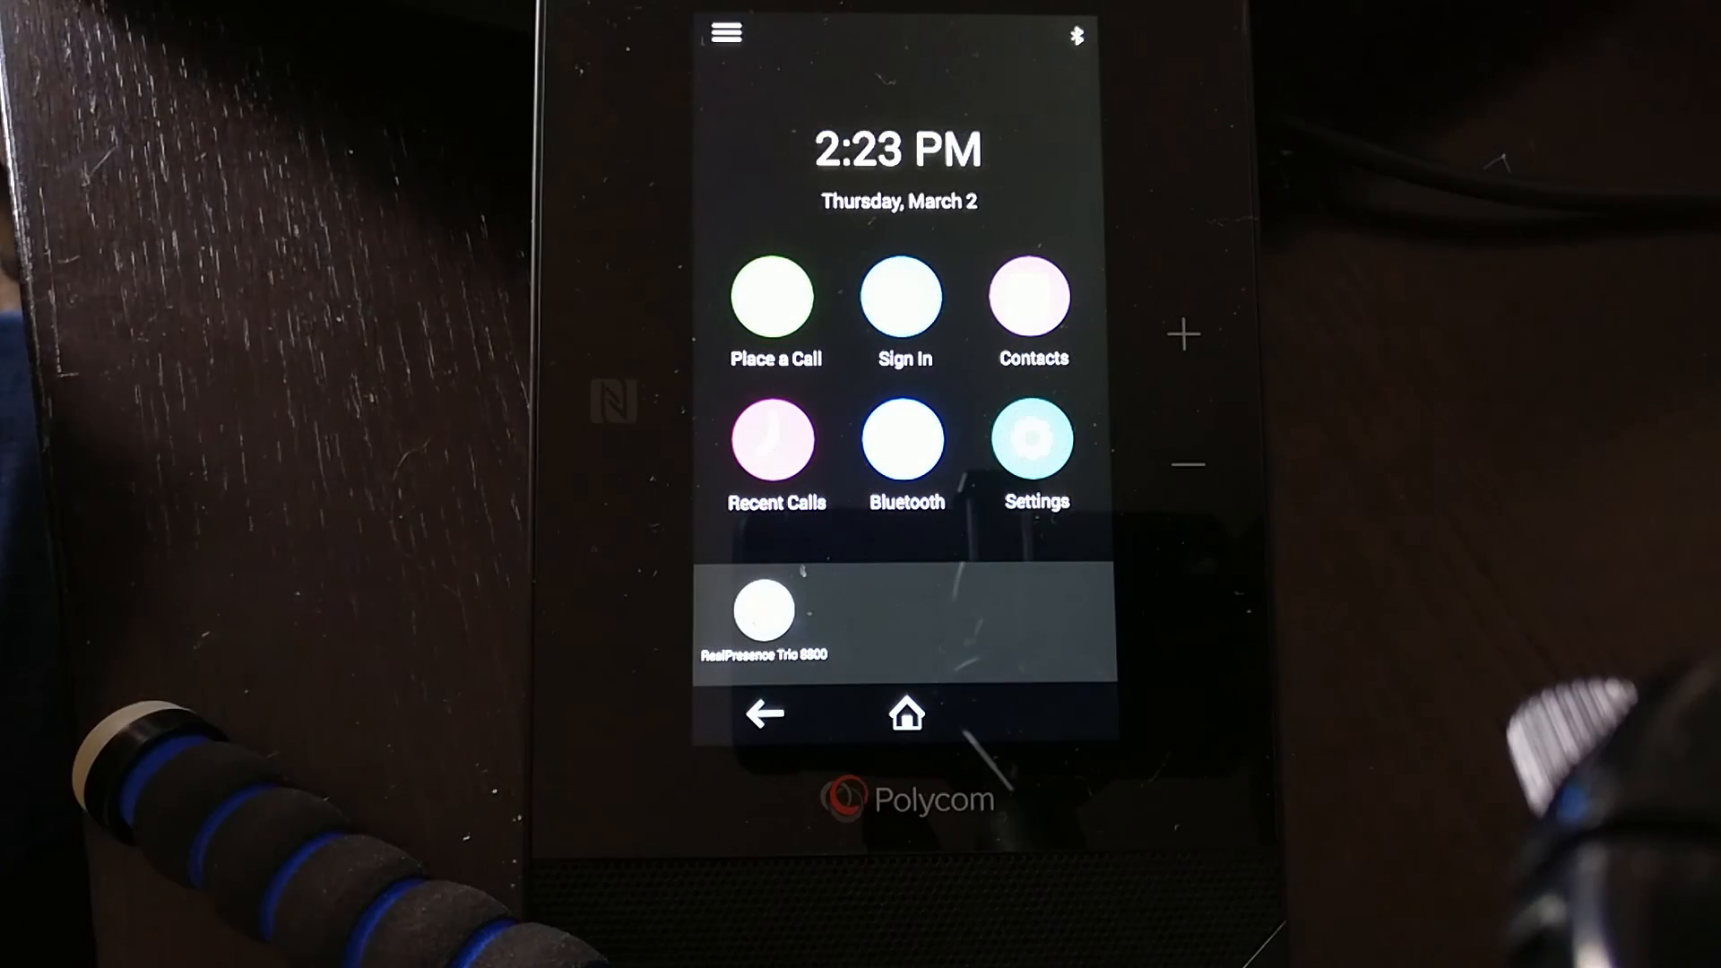
- From the home screen, bring up the Sign In form with the Sign-in Address field active
{"action": "left_click", "coordinate": [724, 32]}
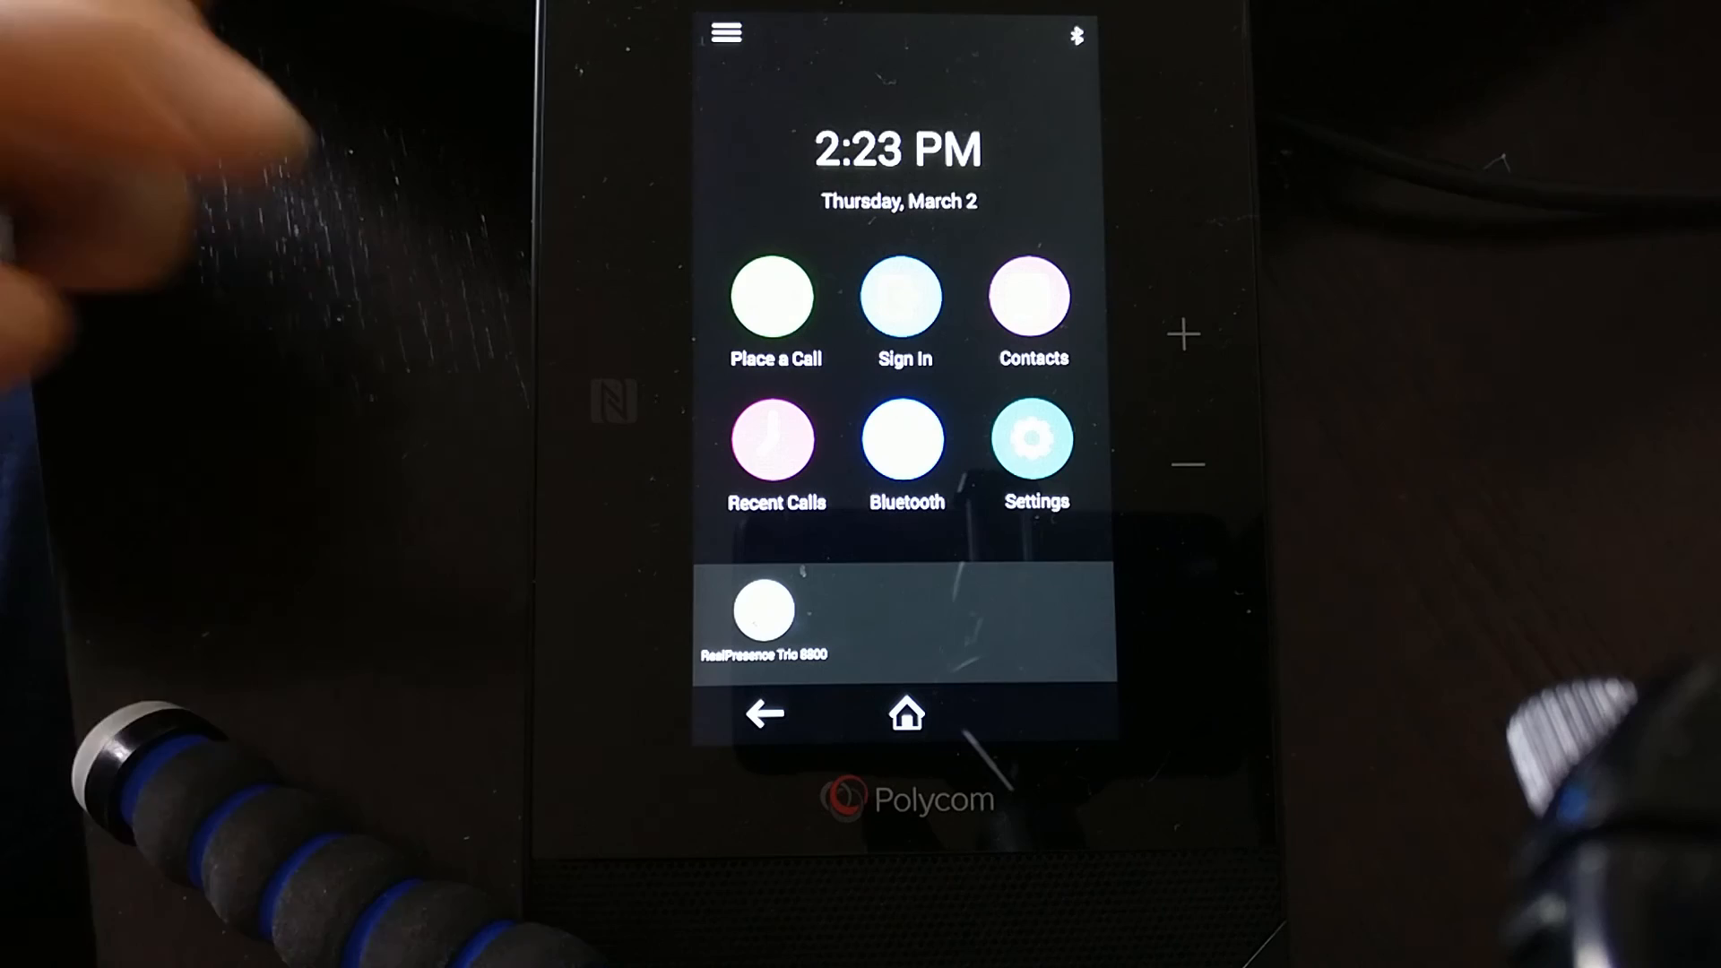
{"action": "left_click", "coordinate": [903, 296]}
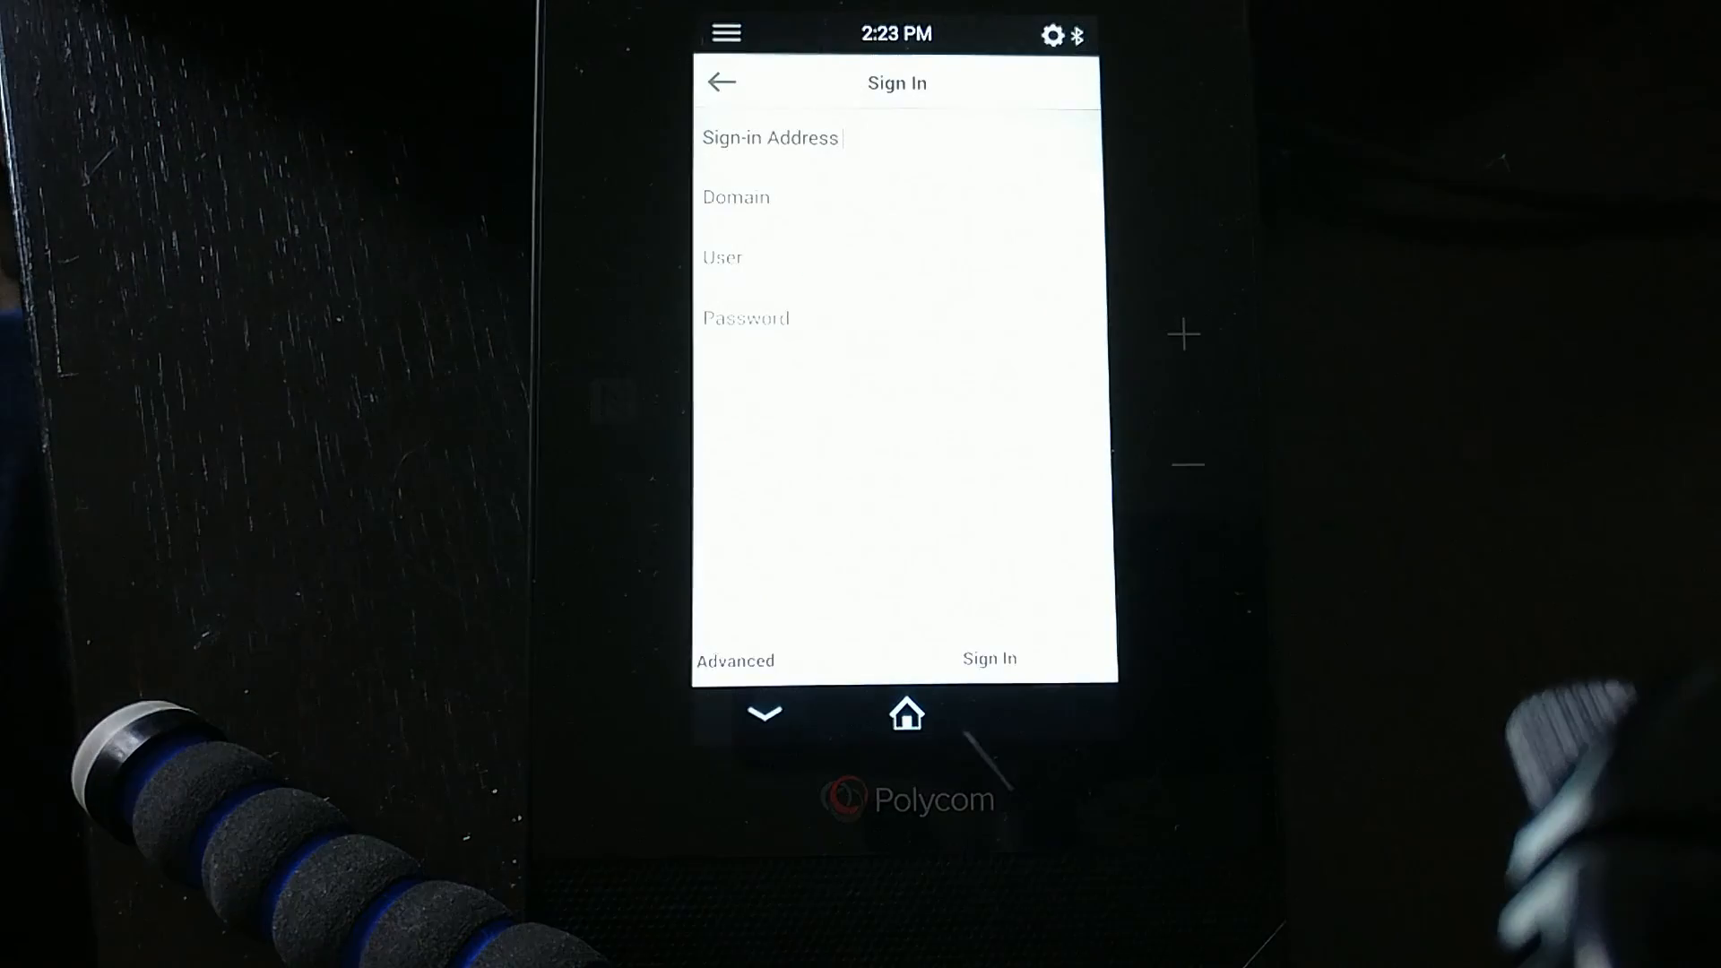
{"action": "left_click", "coordinate": [895, 138]}
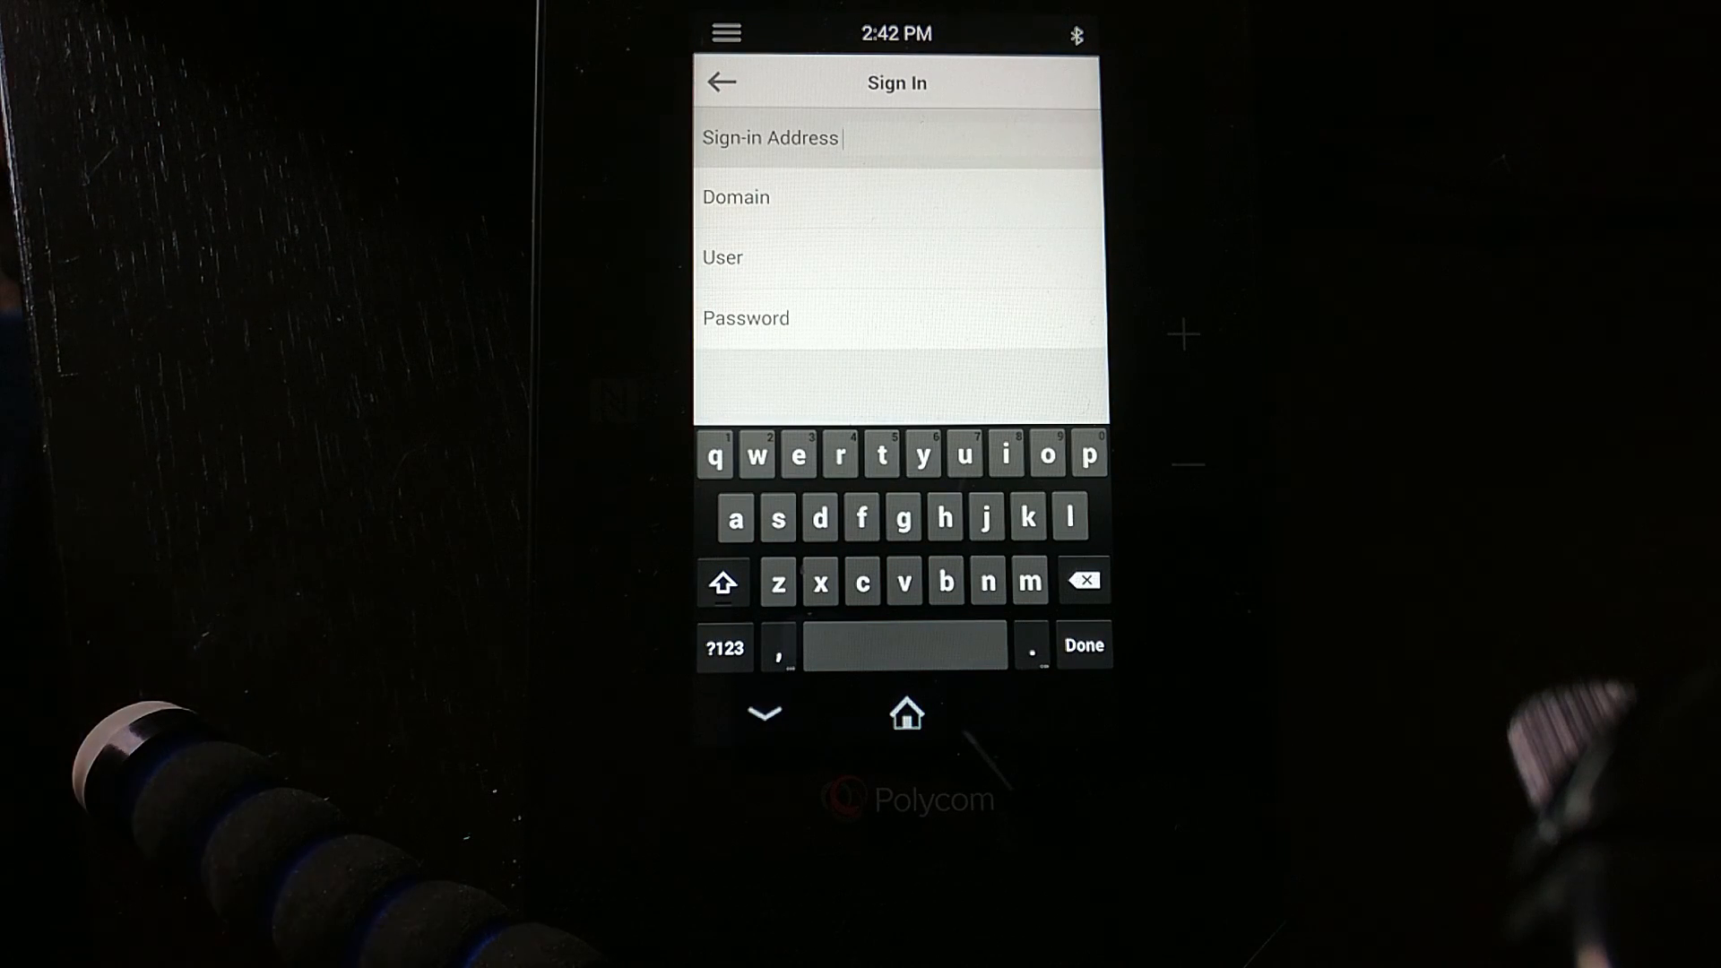